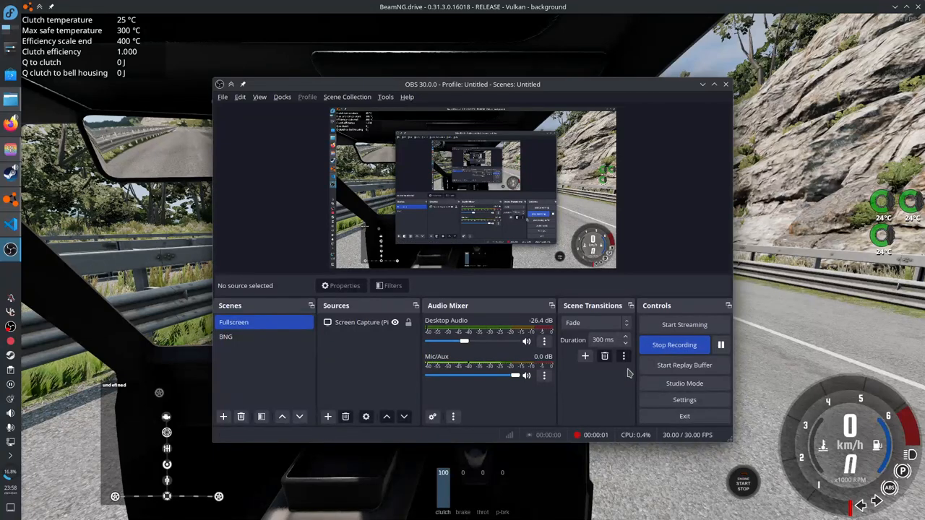
mouse_move(607, 384)
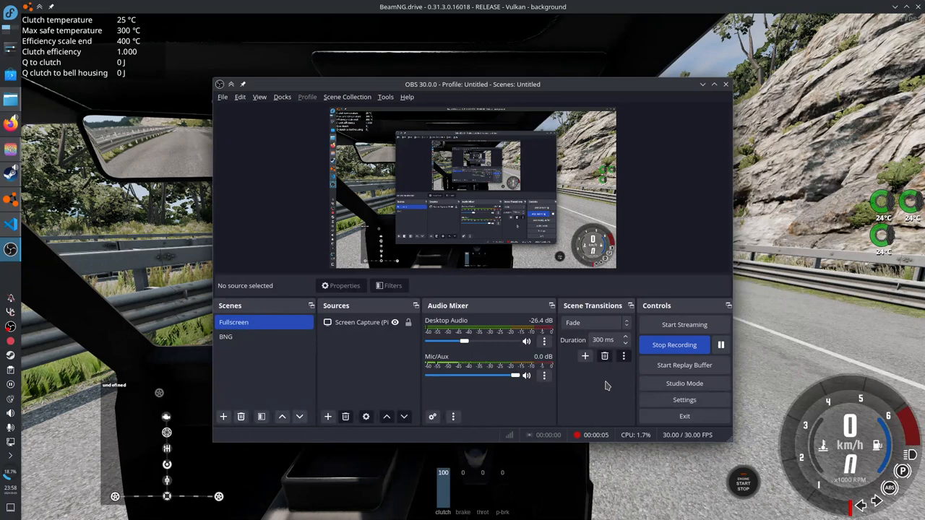
mouse_move(725, 312)
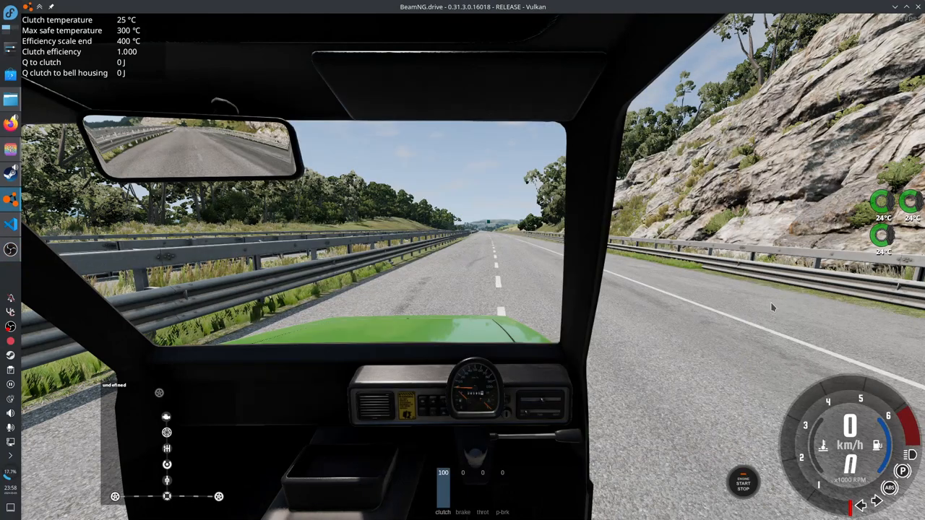
mouse_move(654, 288)
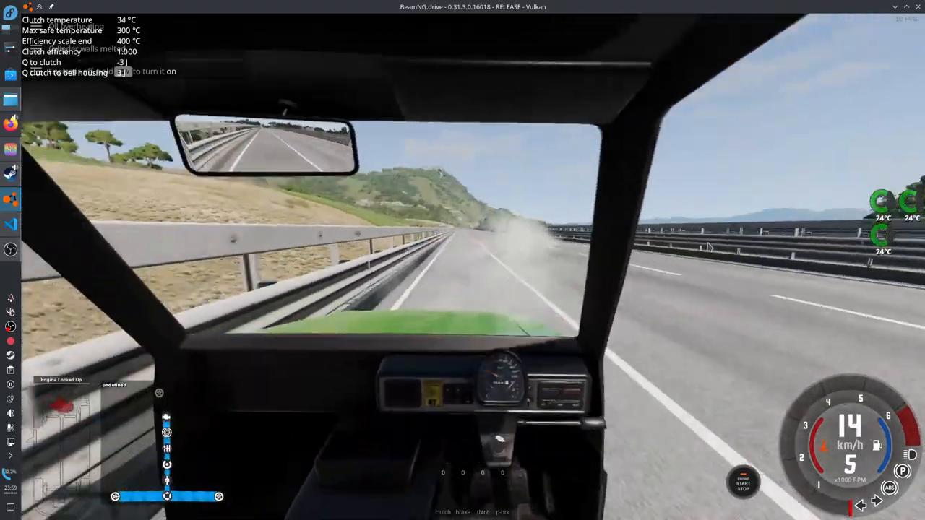
Swap the Pigeon's engine to the Terribad Never Max Out 550cc I3 via Vehicle Config and resume driving
key("Escape")
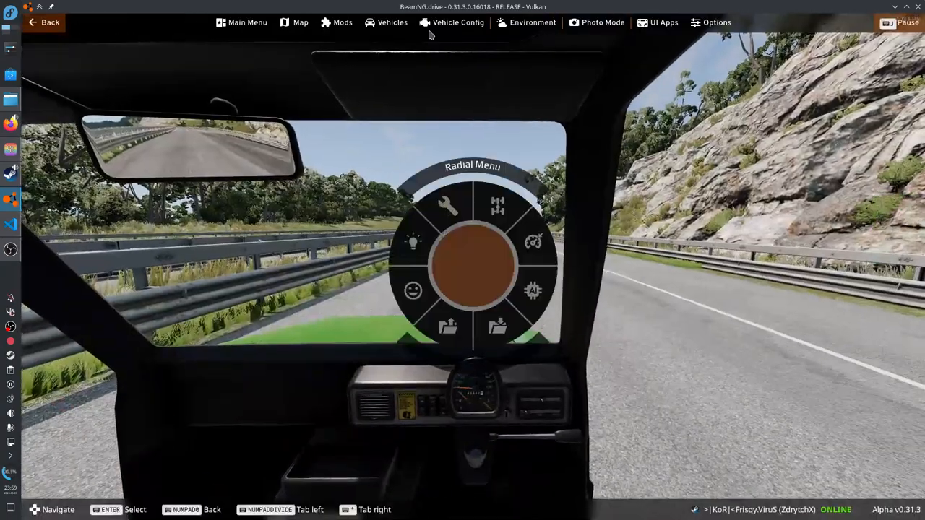
left_click(451, 23)
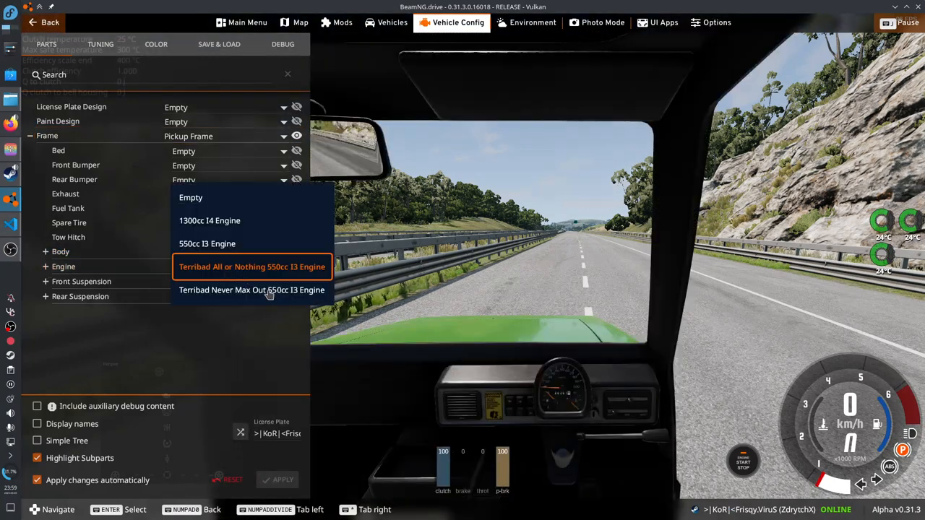
left_click(252, 289)
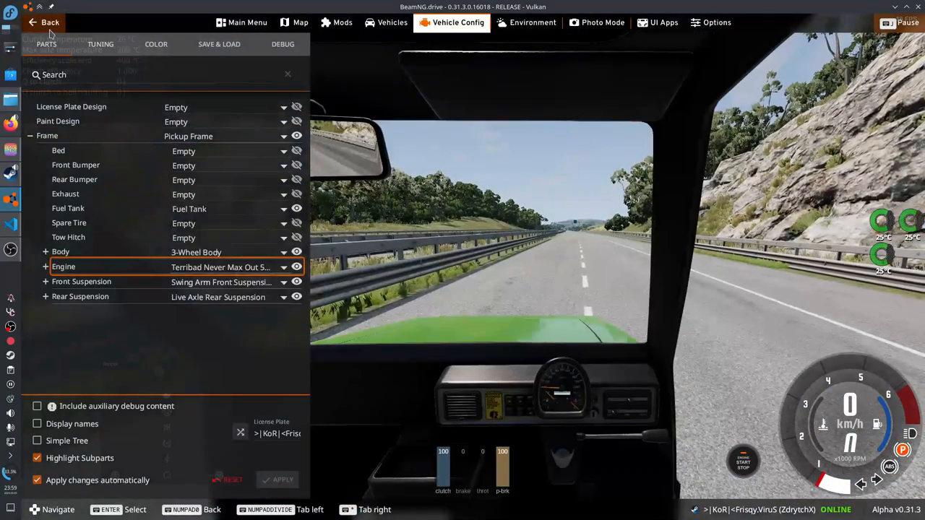
left_click(43, 23)
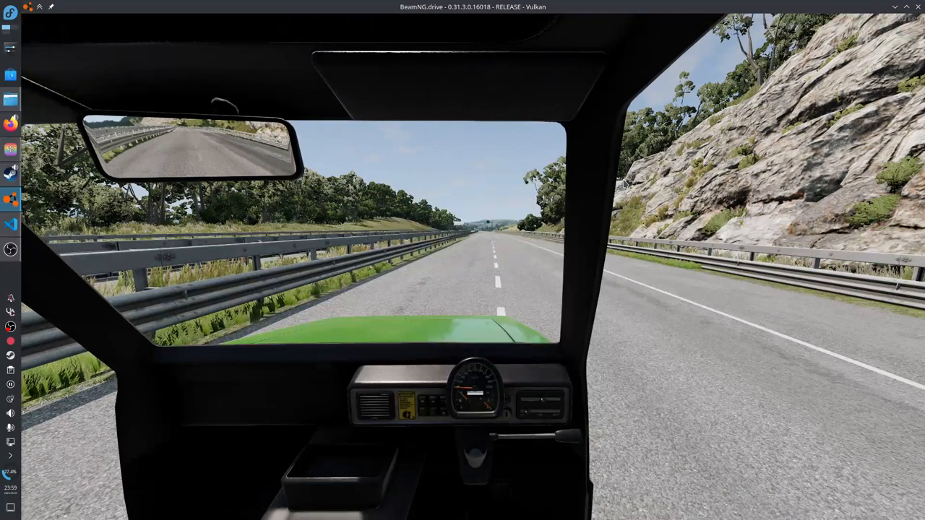